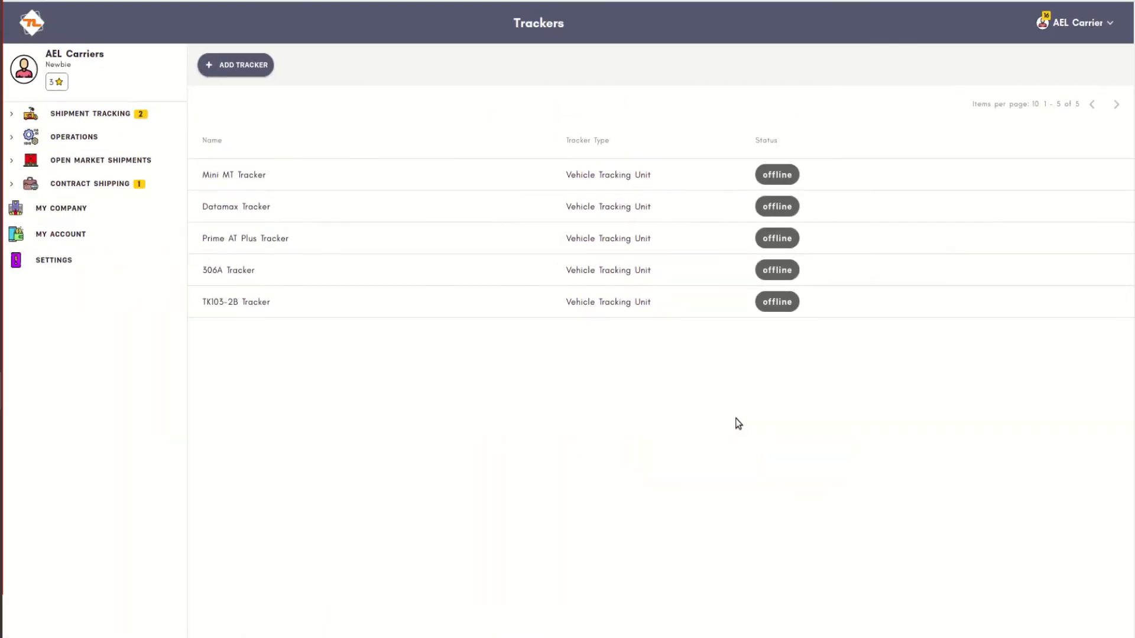
Add a smartphone tracker with description 'Vodafone SIM'
{"action": "left_click", "coordinate": [235, 64]}
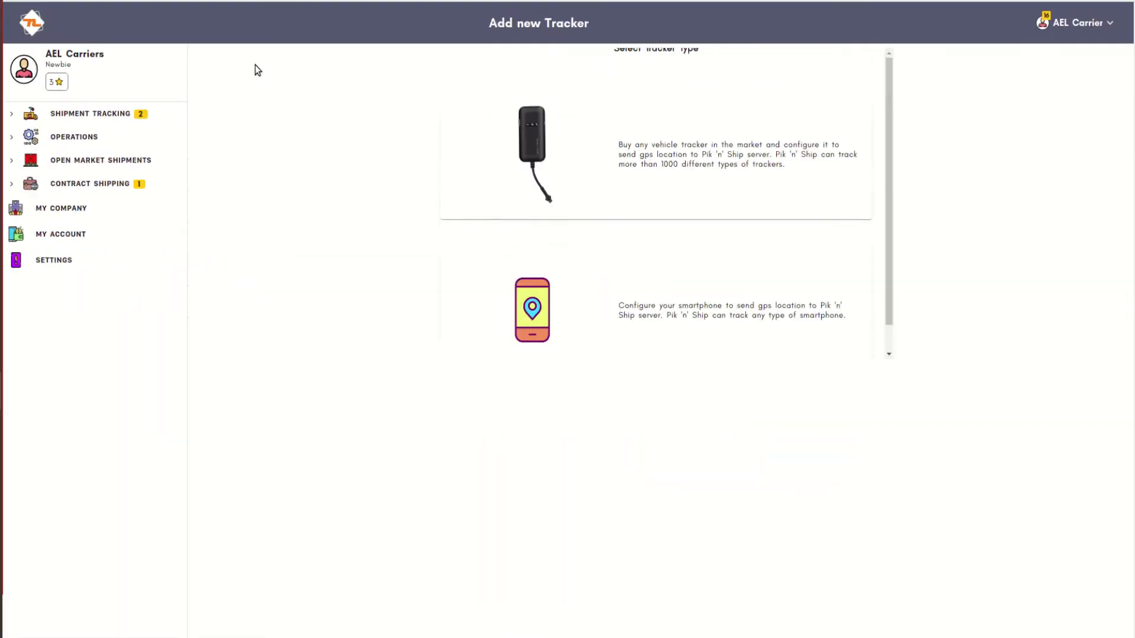
{"action": "left_click", "coordinate": [660, 331]}
{"action": "type", "text": "dcu"}
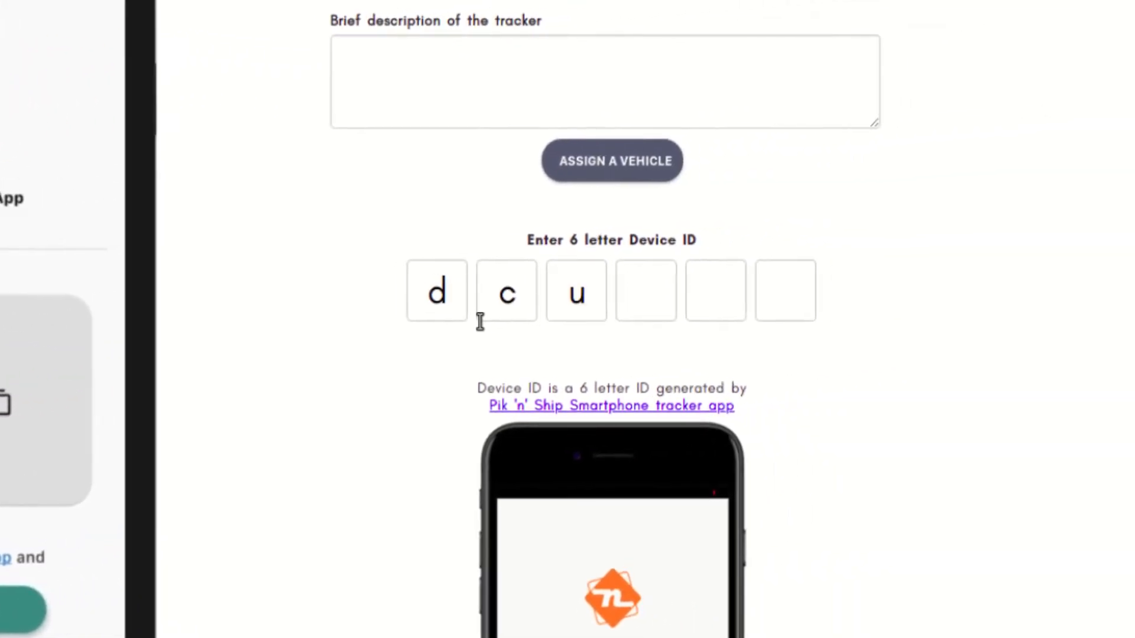
{"action": "type", "text": "Vodafone SIM"}
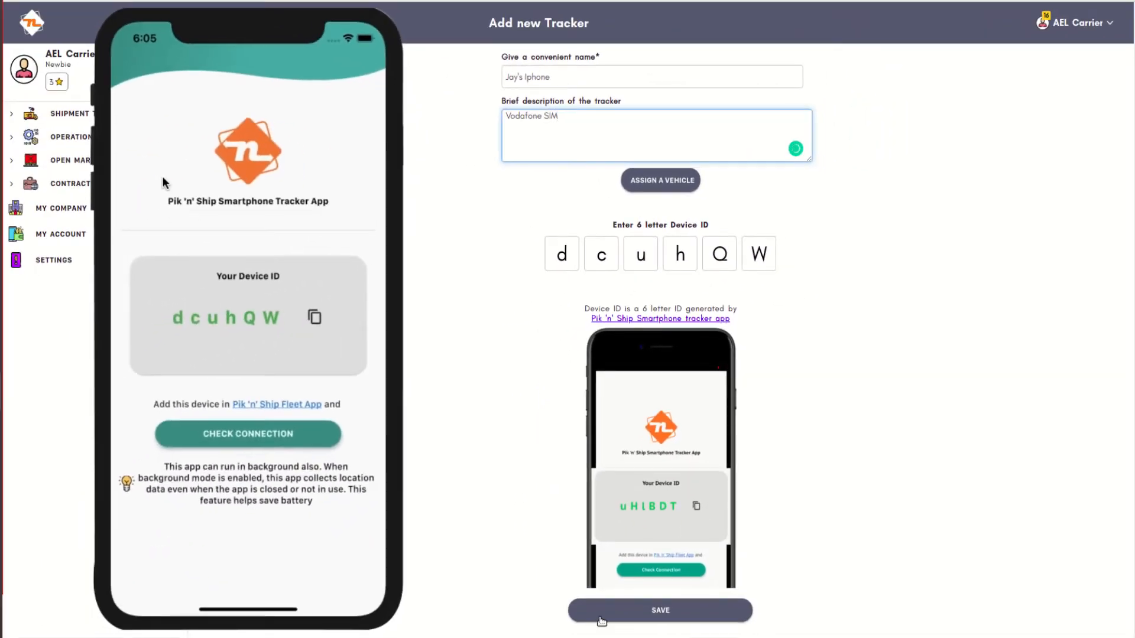
Save the phone tracker, check its connection, switch it online, and allow location access
{"action": "left_click", "coordinate": [660, 610]}
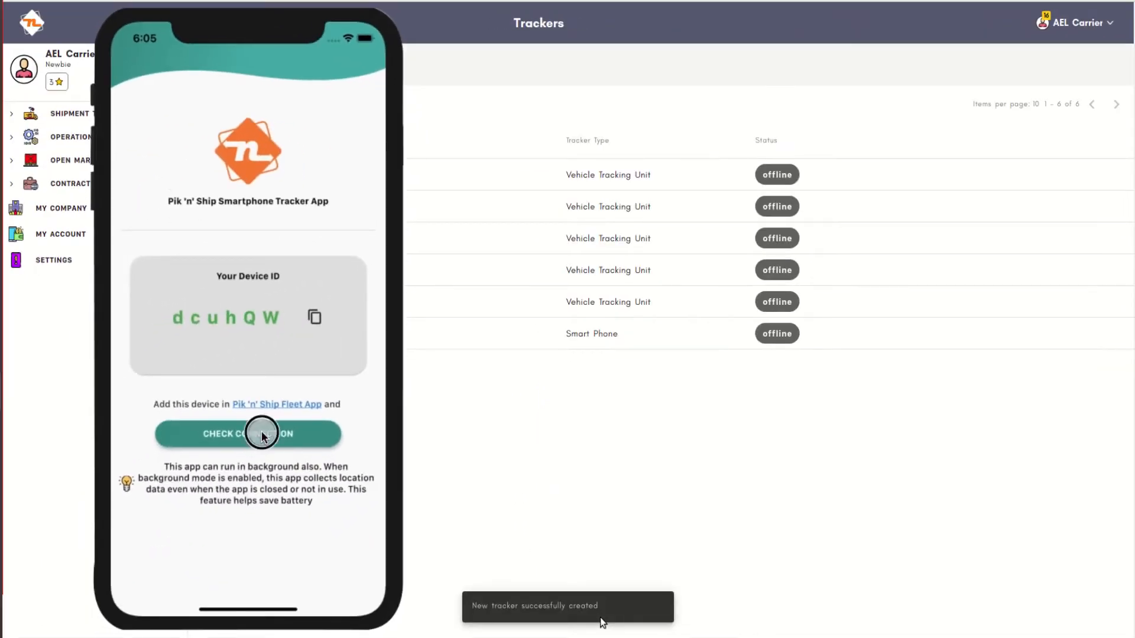
{"action": "left_click", "coordinate": [248, 435]}
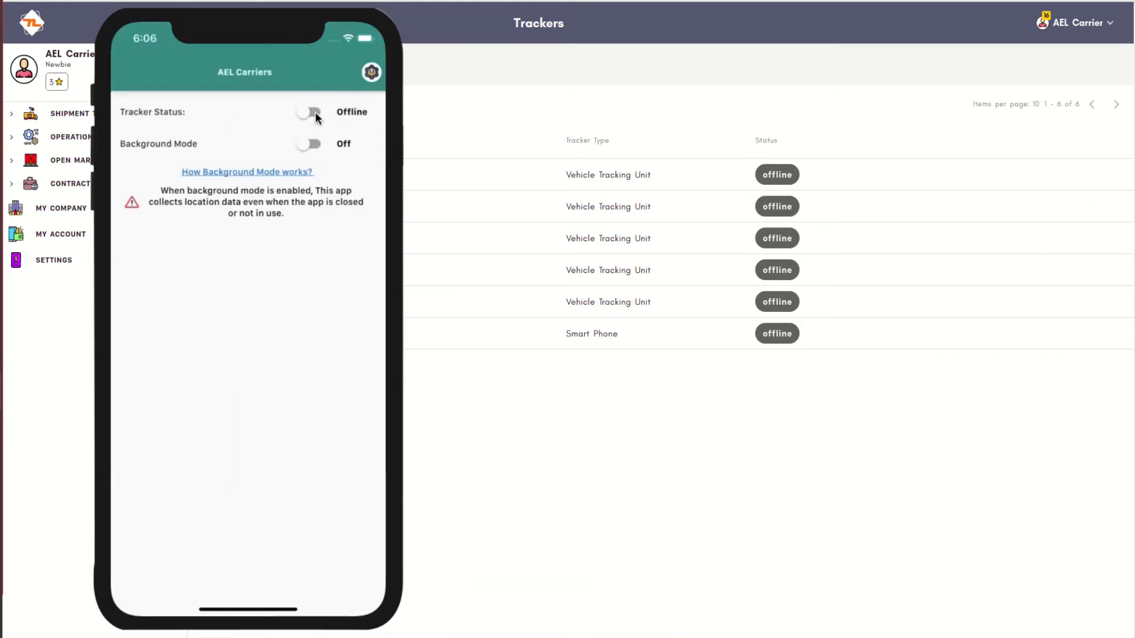
{"action": "left_click", "coordinate": [309, 112]}
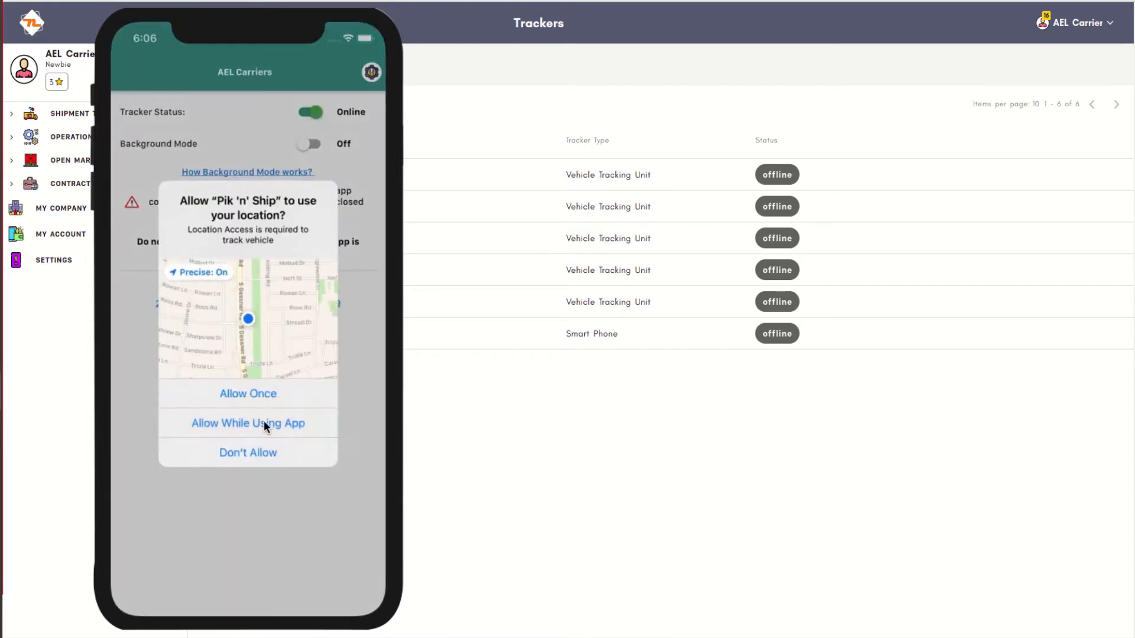
{"action": "left_click", "coordinate": [248, 422]}
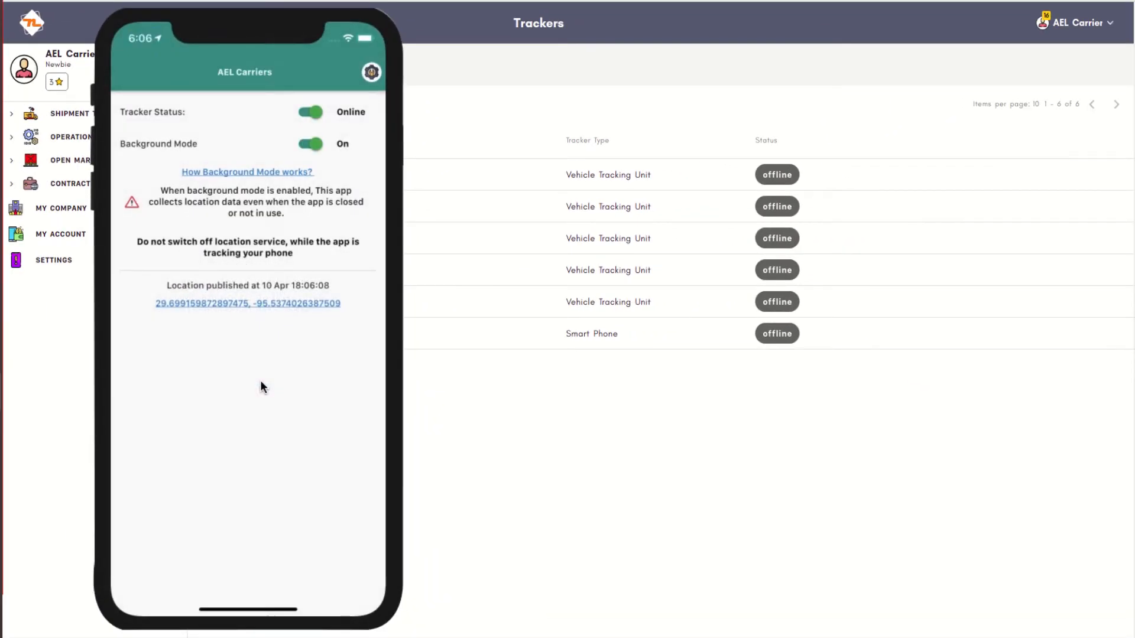
{"action": "mouse_move", "coordinate": [243, 195]}
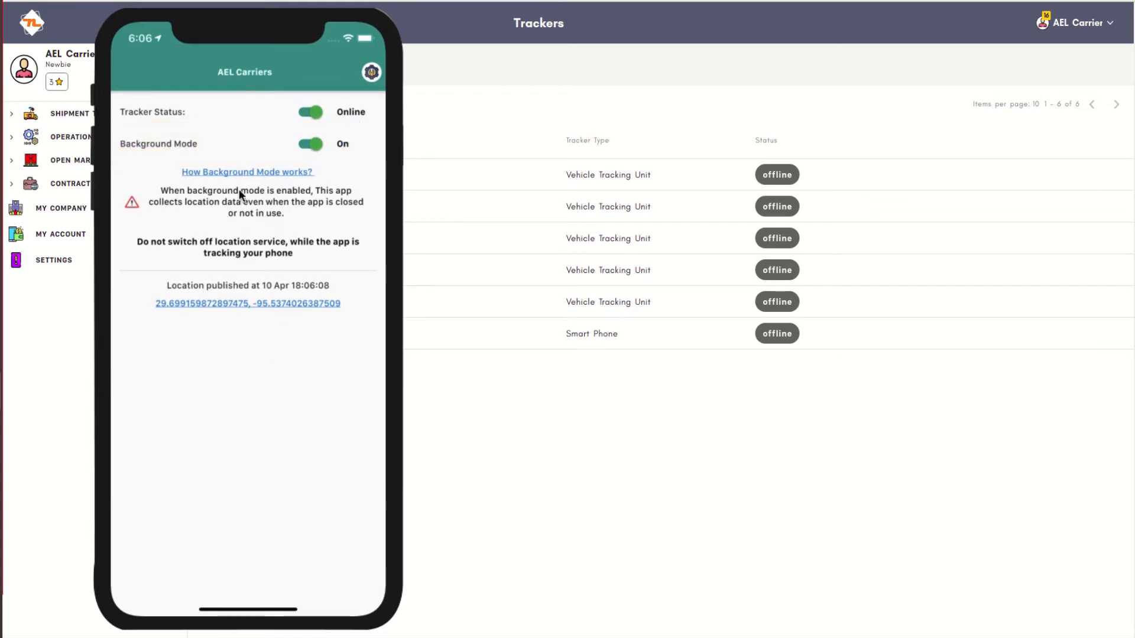
{"action": "mouse_move", "coordinate": [242, 196]}
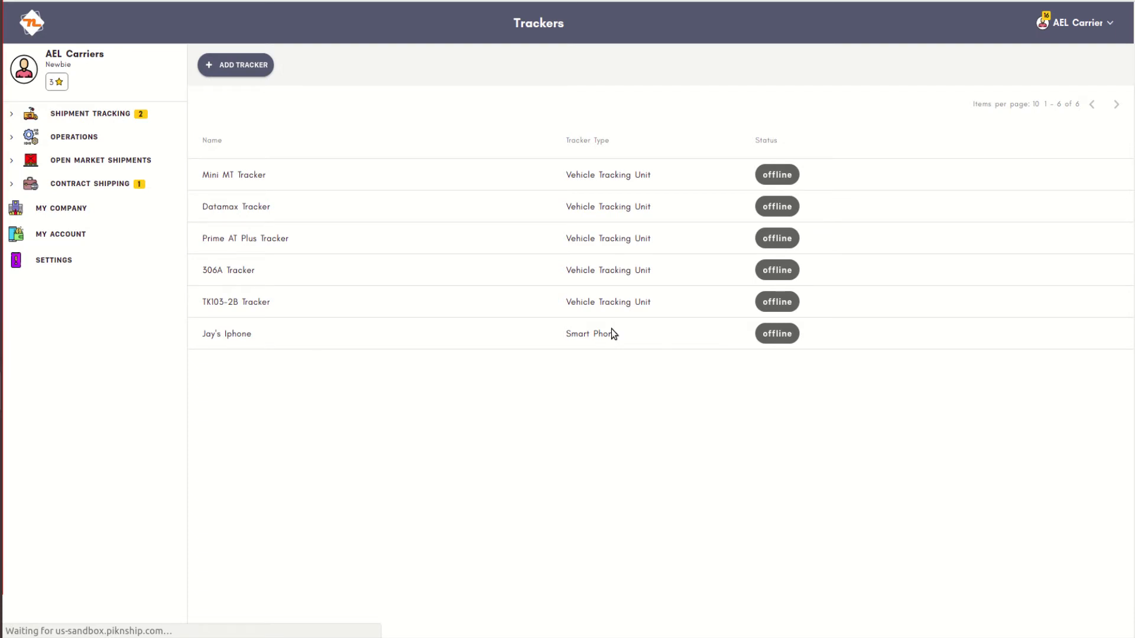
Add a vehicle tracking unit and scroll to its IP address and port details
{"action": "left_click", "coordinate": [235, 65]}
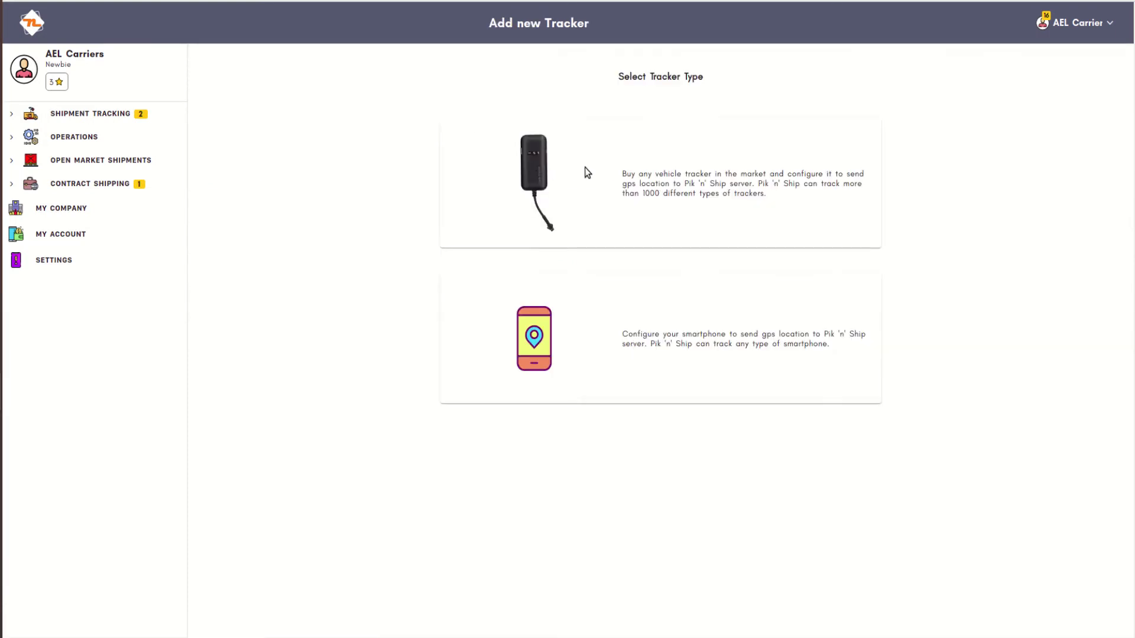
{"action": "mouse_move", "coordinate": [586, 172]}
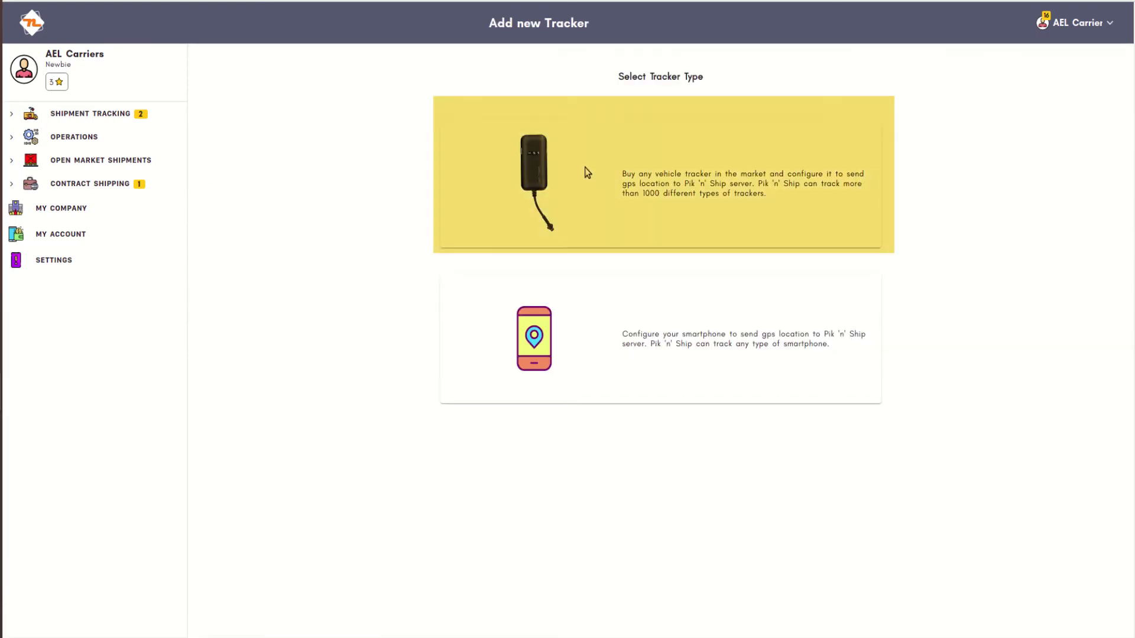
{"action": "left_click", "coordinate": [659, 175]}
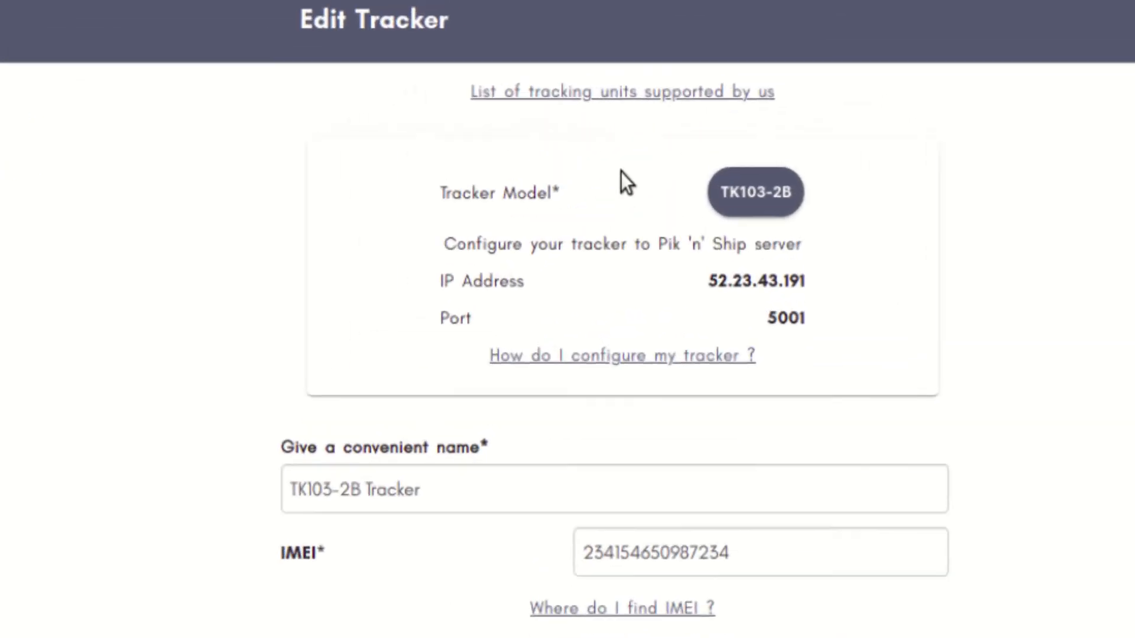
{"action": "scroll", "scroll_direction": "down", "scroll_amount": 3}
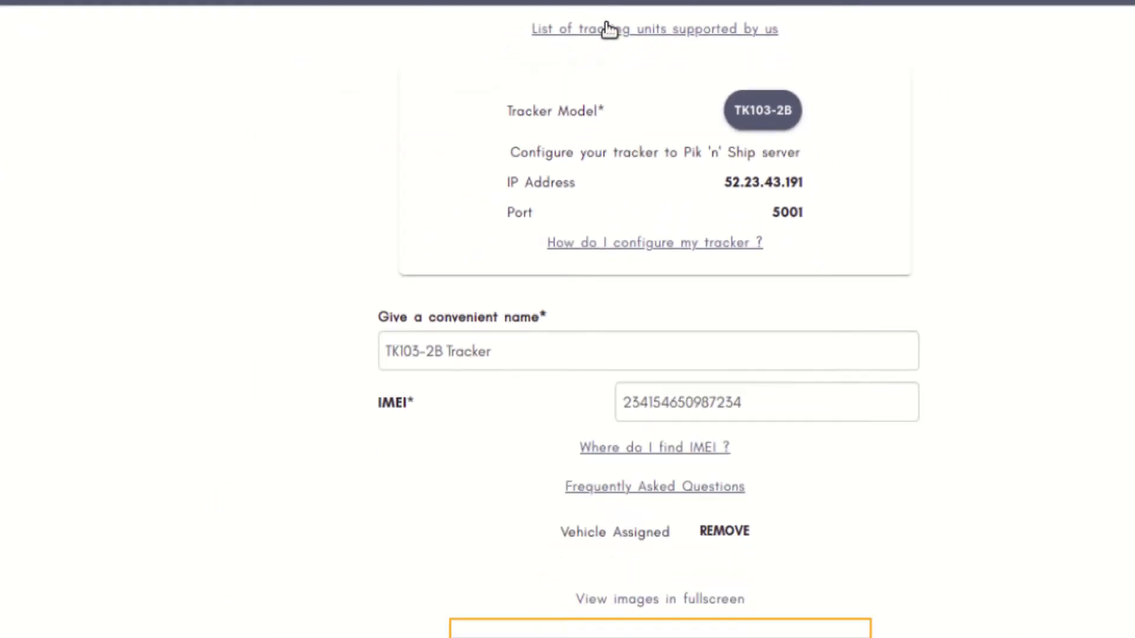
Open the 'List of tracking units supported by us' link
{"action": "left_click", "coordinate": [654, 29]}
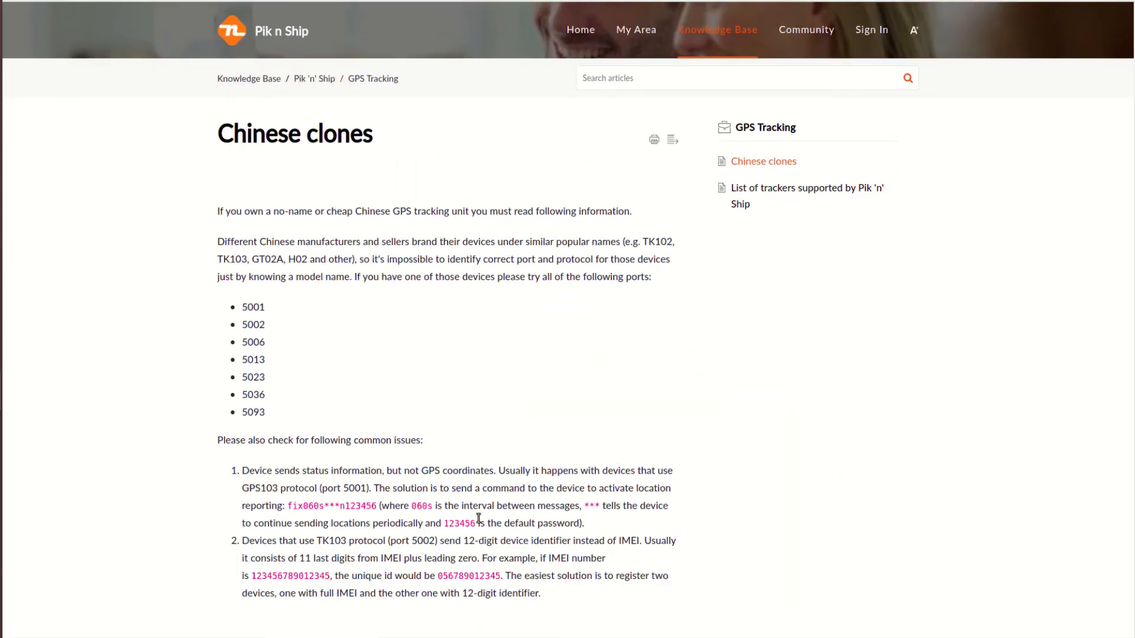
{"action": "mouse_move", "coordinate": [500, 499]}
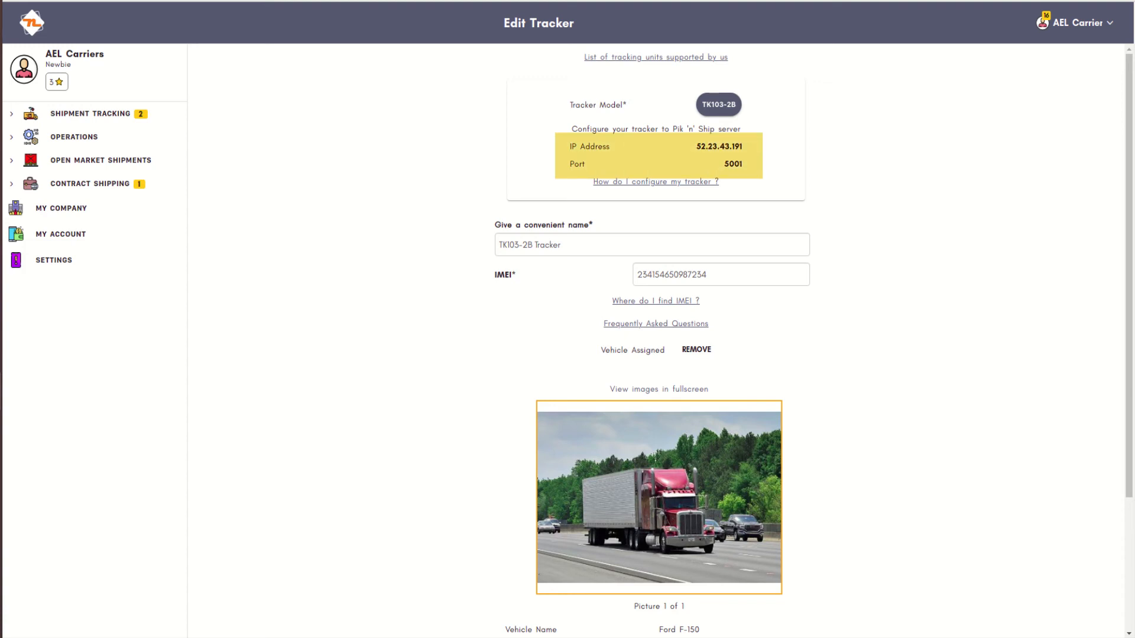
{"action": "left_click", "coordinate": [655, 181]}
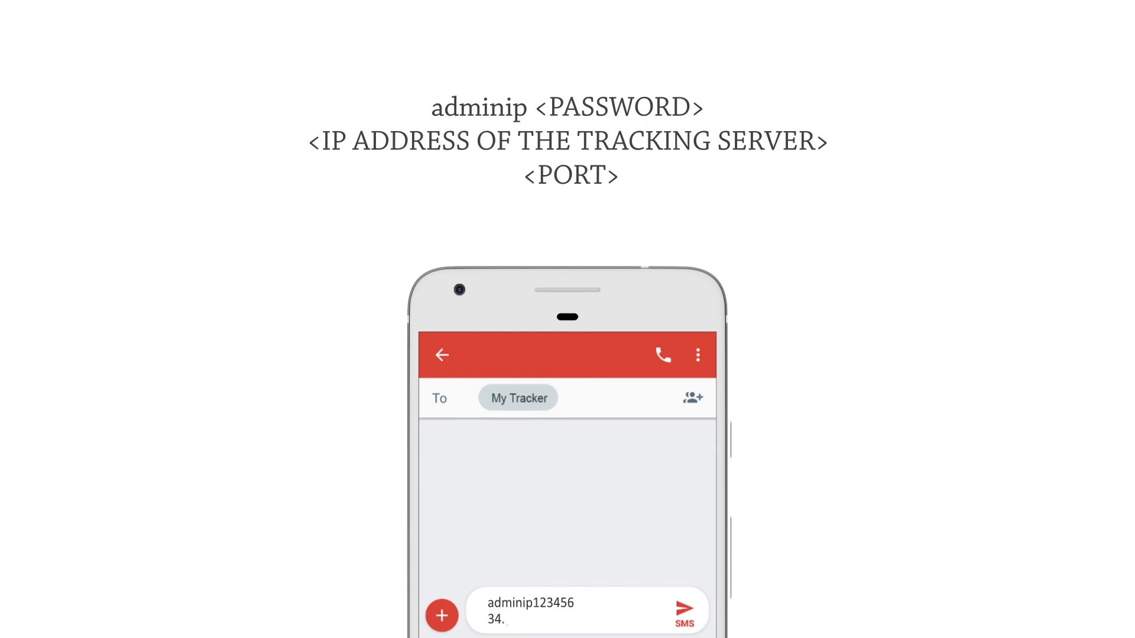
{"action": "left_click", "coordinate": [681, 609]}
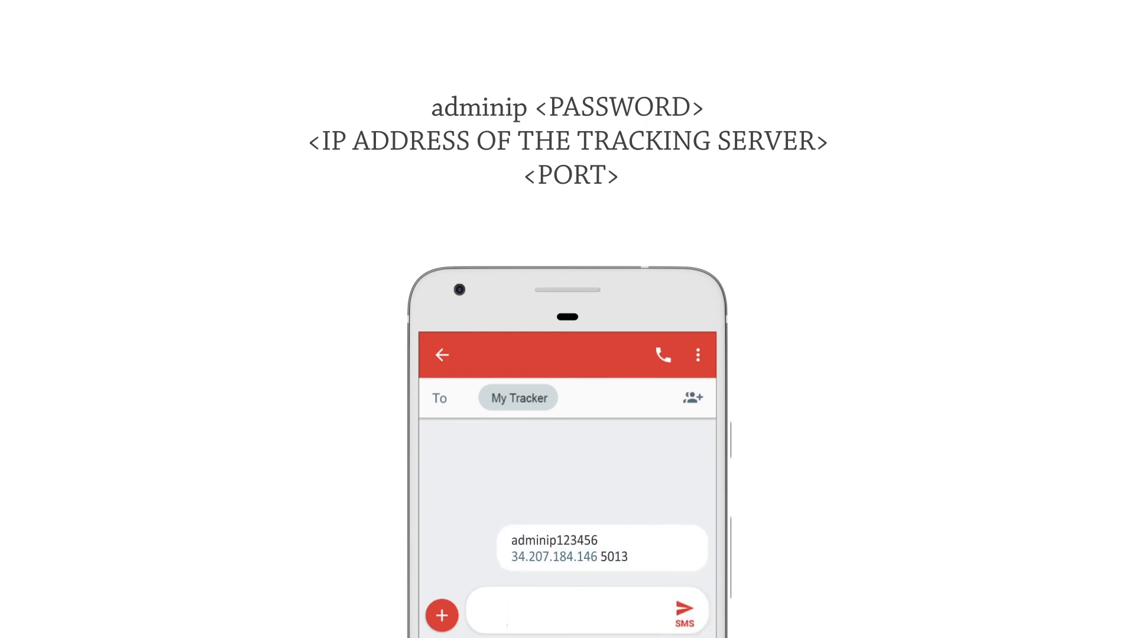